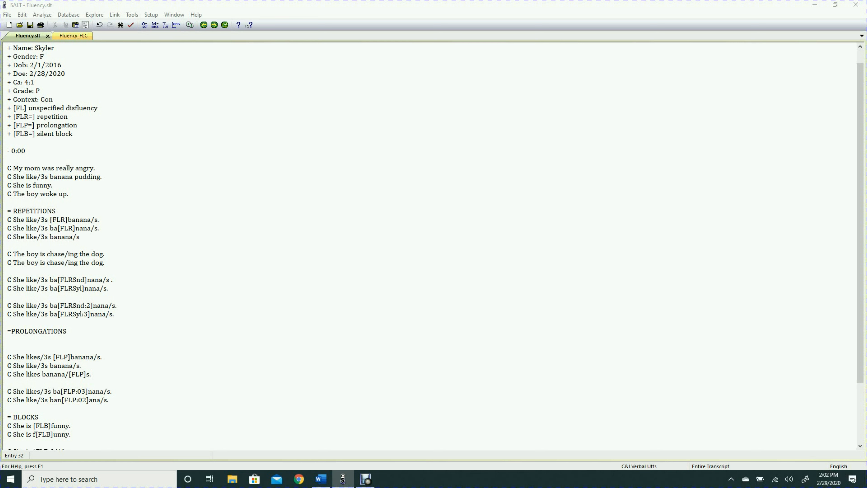
# Step: Start Insert Code from the Edit menu to reach the Code Lists dialog with Fluency Codes
pyautogui.click(21, 14)
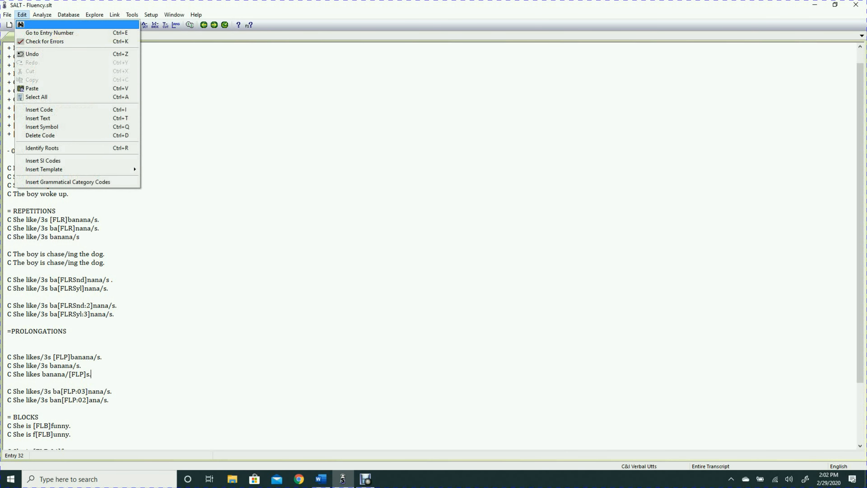
pyautogui.moveTo(39, 109)
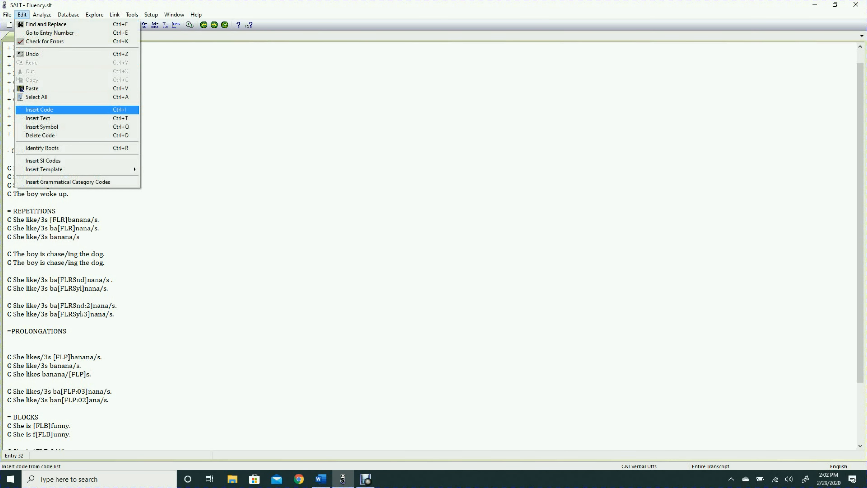
pyautogui.click(39, 109)
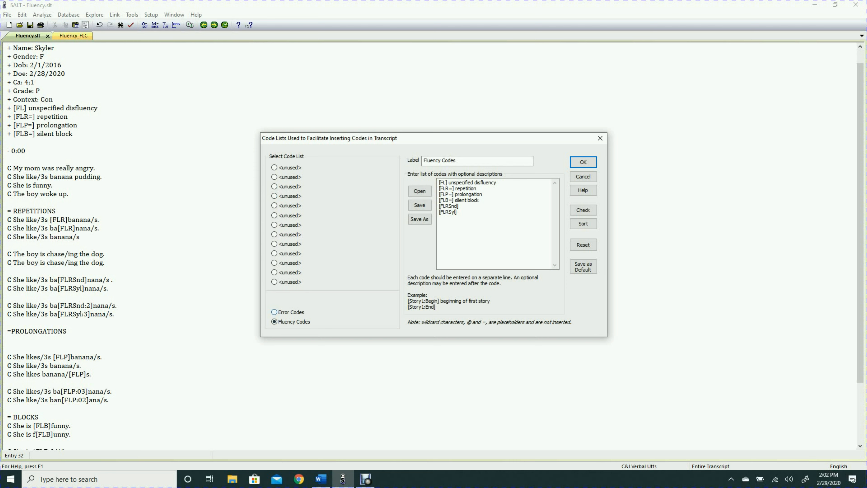
# Step: Accept the Fluency Codes list so the code-insertion picker appears
pyautogui.click(274, 321)
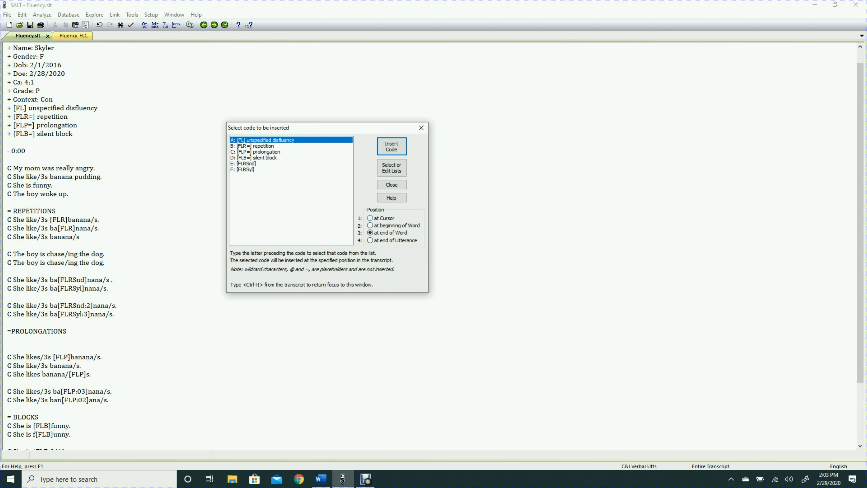
# Step: With position at Cursor, insert [FL] after My mom, after She, and into The boy woke up
pyautogui.click(370, 218)
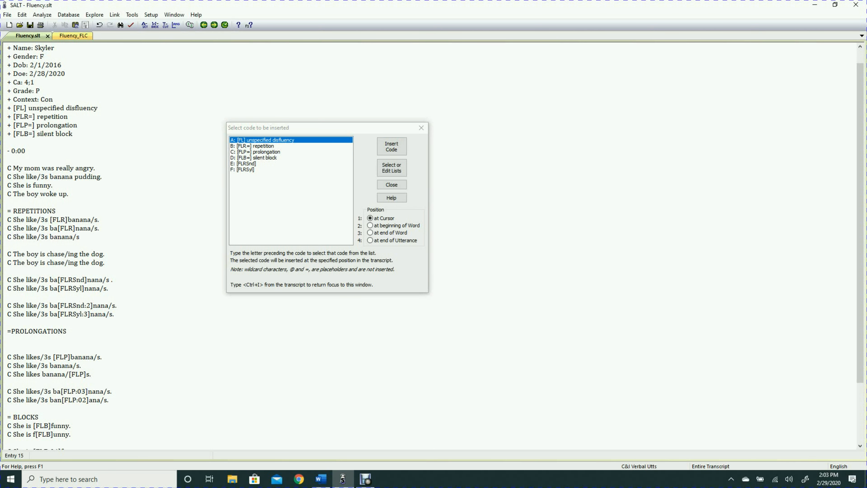
pyautogui.click(40, 167)
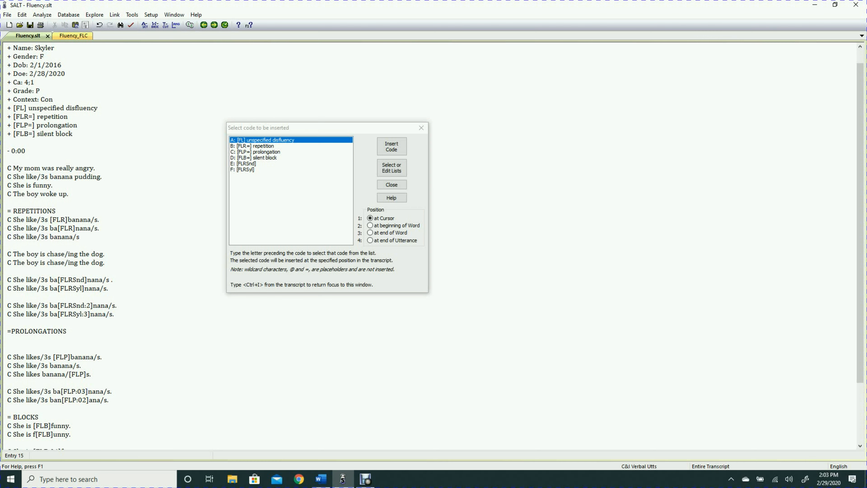
pyautogui.click(390, 146)
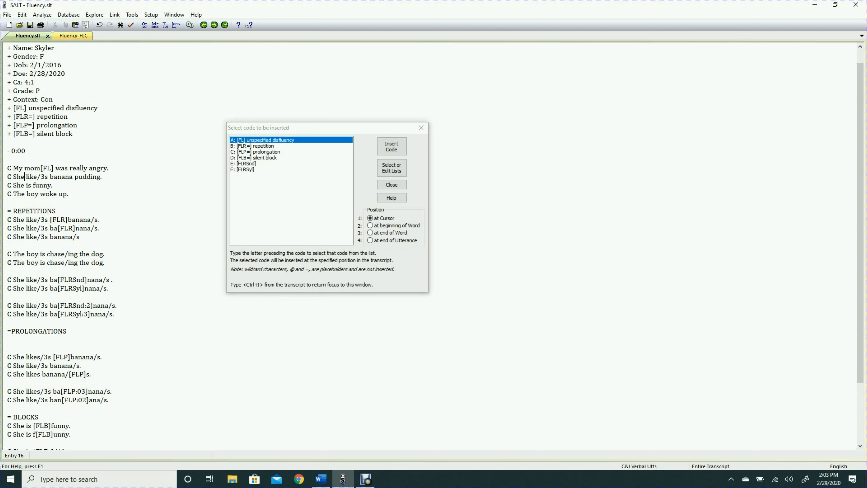
pyautogui.click(391, 146)
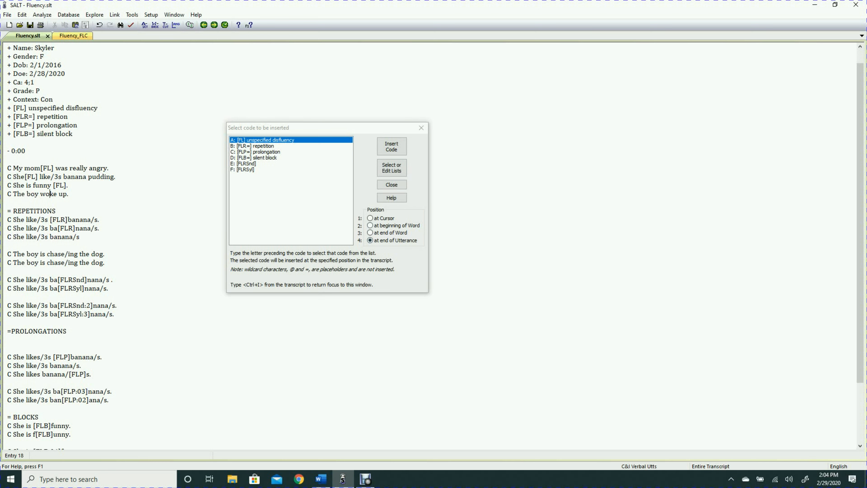
pyautogui.click(391, 146)
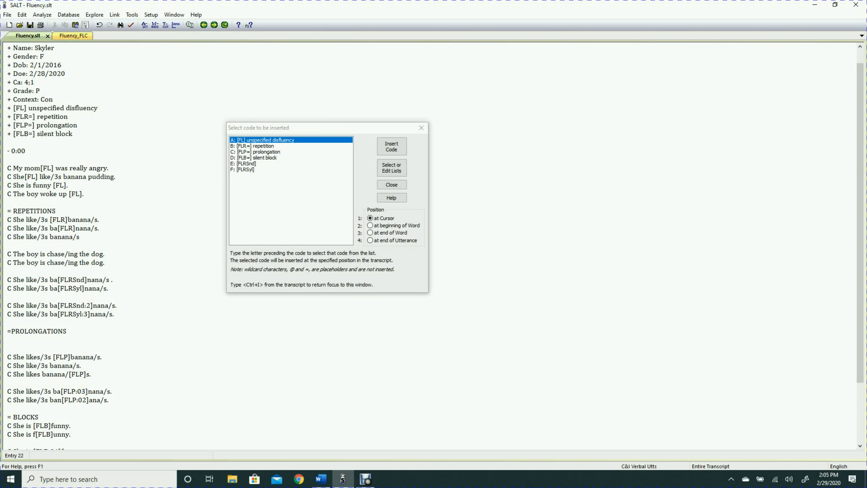
# Step: Place the caret in The boy woke up for the [FL] code at its end
pyautogui.click(258, 145)
pyautogui.write('[FLR:4]')
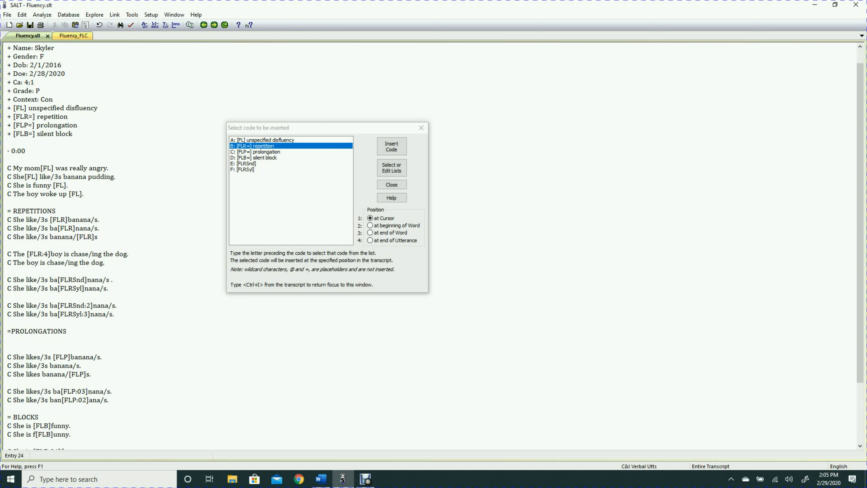
# Step: Insert the [FLR] repetition code at the caret in the repetitions section
pyautogui.click(391, 146)
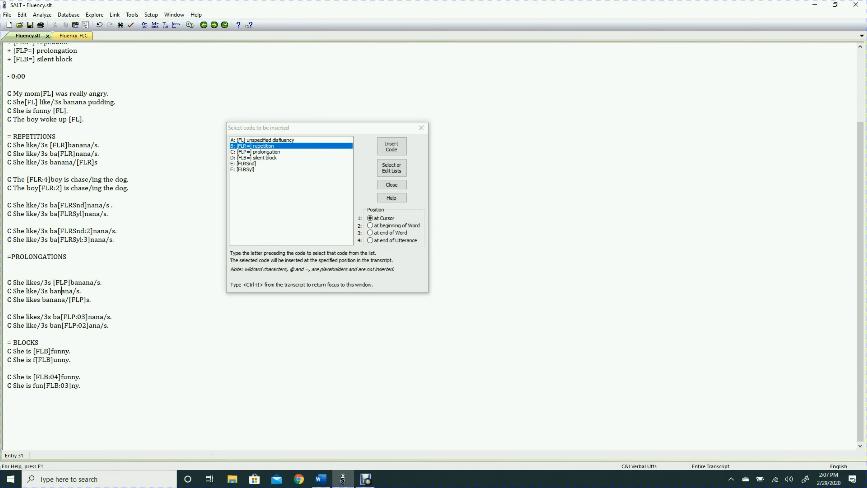
# Step: Place the caret inside banana in the second prolongation sentence
pyautogui.click(256, 152)
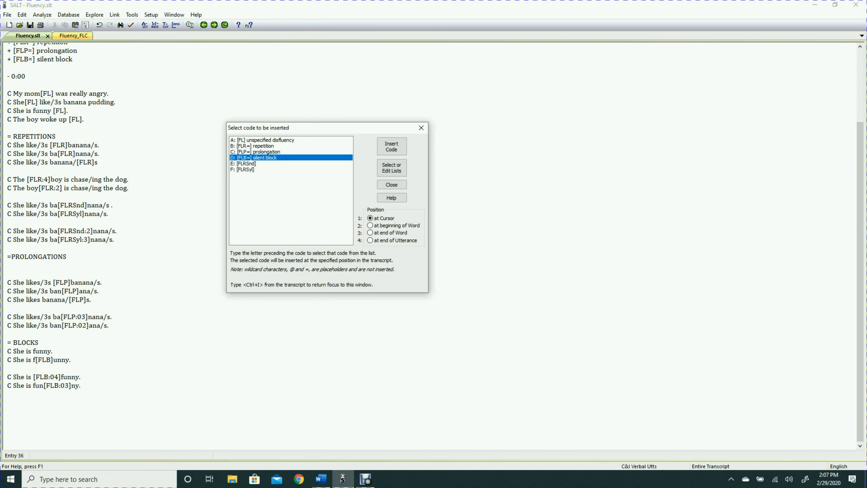
# Step: Insert the [FLB] silent block code into is in She is funny and close the code picker
pyautogui.click(391, 146)
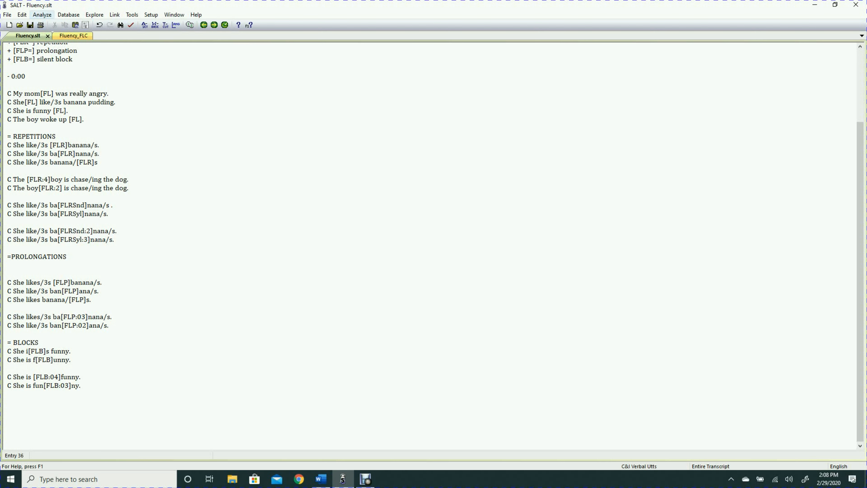
pyautogui.click(47, 351)
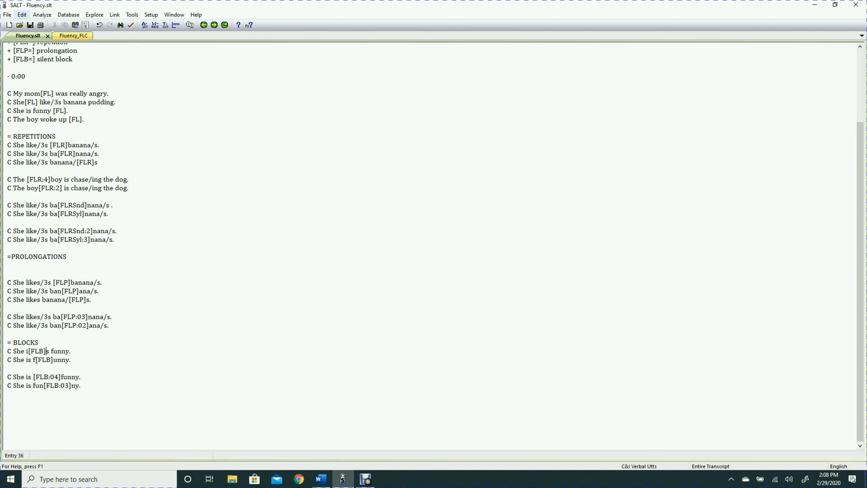
pyautogui.click(22, 14)
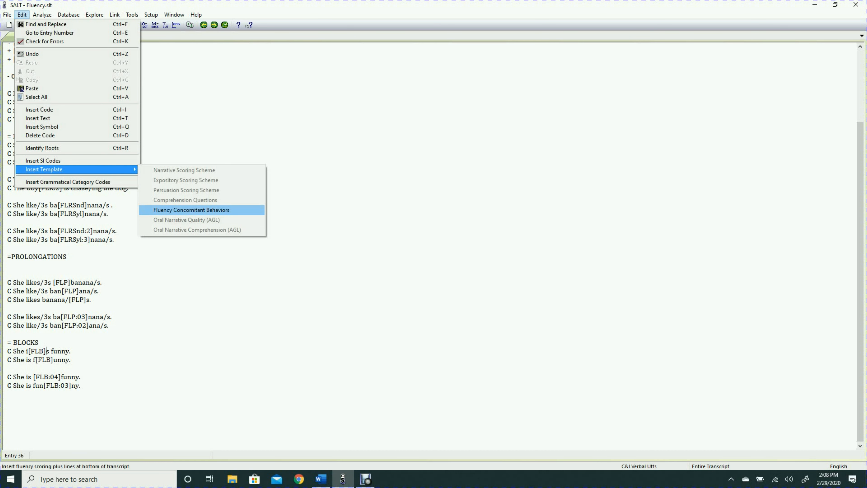
# Step: Append the Fluency Concomitant Behaviors template and rate Vocal Quality 0
pyautogui.click(192, 209)
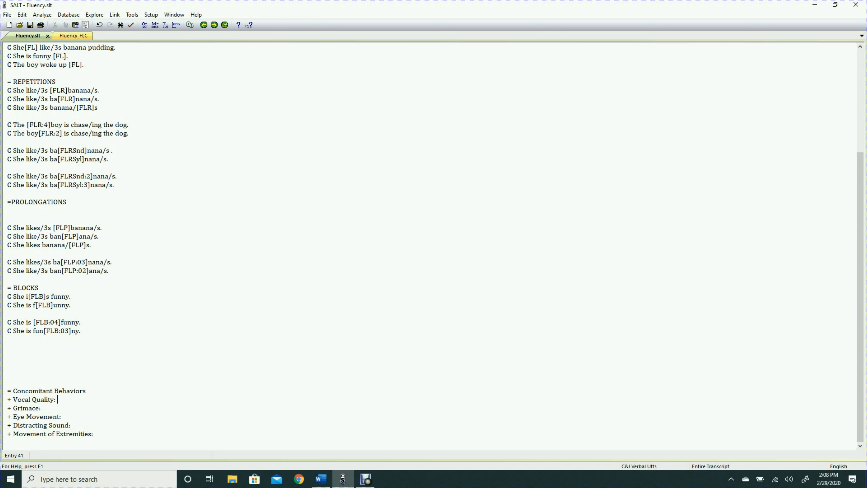
pyautogui.write('0')
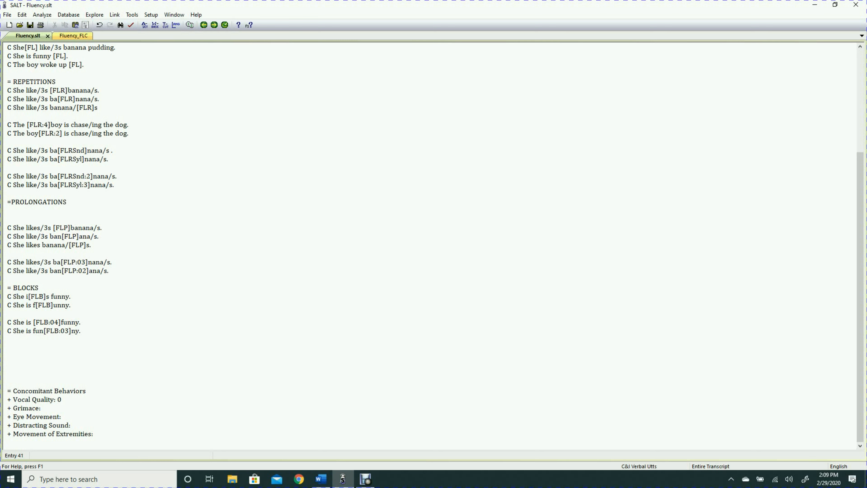
# Step: Rate Grimace 0, Eye Movement 0, Distracting Sound 2 and Movement of Extremities 1
pyautogui.click(43, 409)
pyautogui.write(' 0')
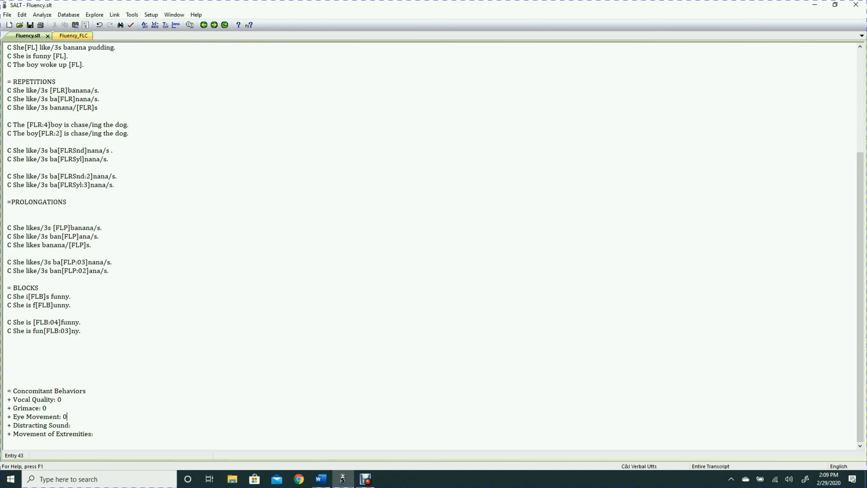
pyautogui.write('2')
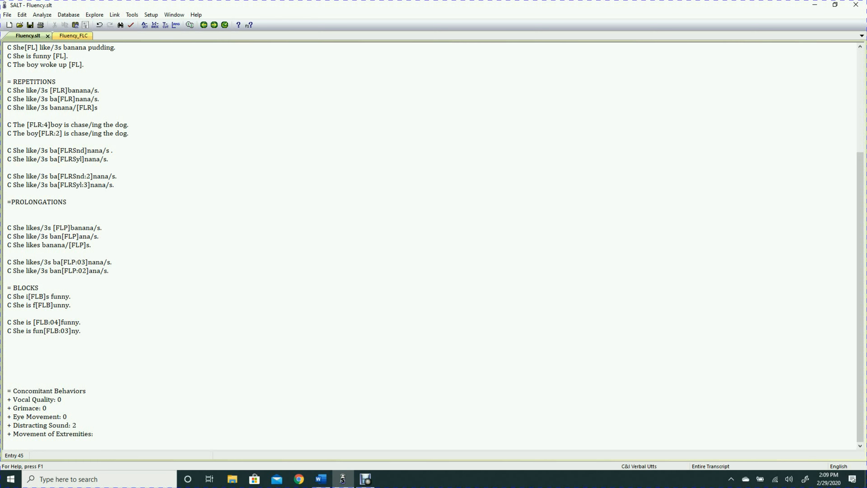
pyautogui.write('1')
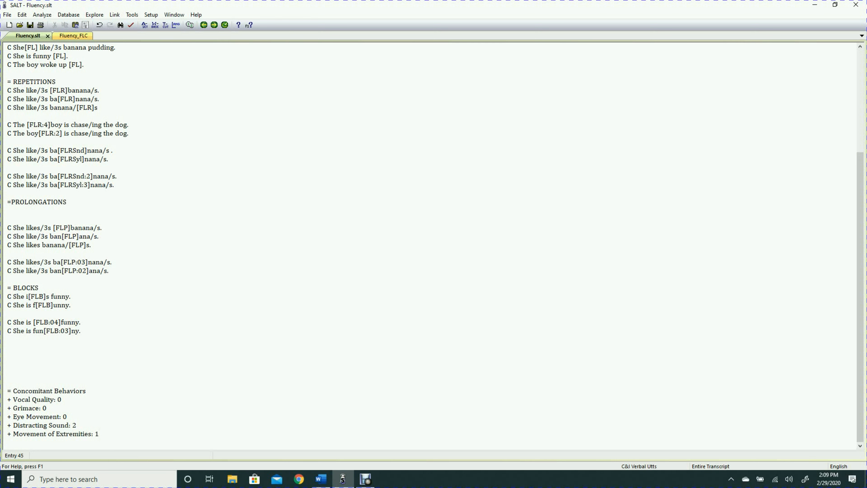
pyautogui.click(99, 433)
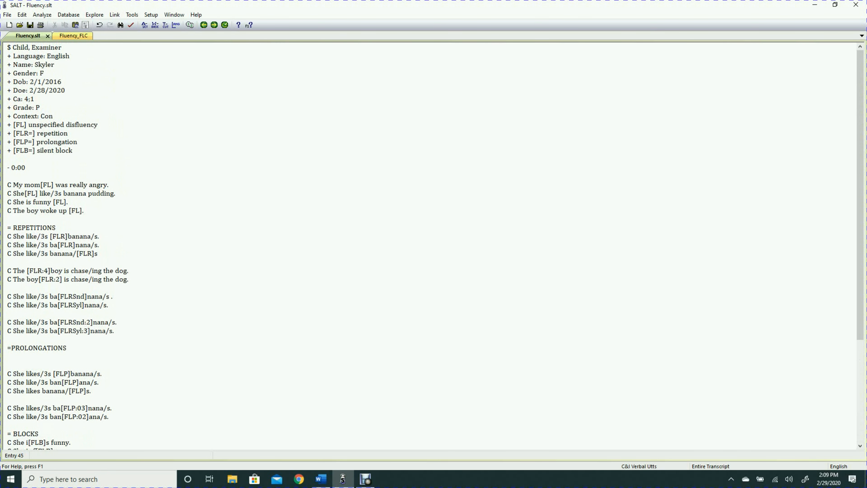
# Step: Run an Analyze report and go to the flagged transcript-entry errors to fix them
pyautogui.click(42, 15)
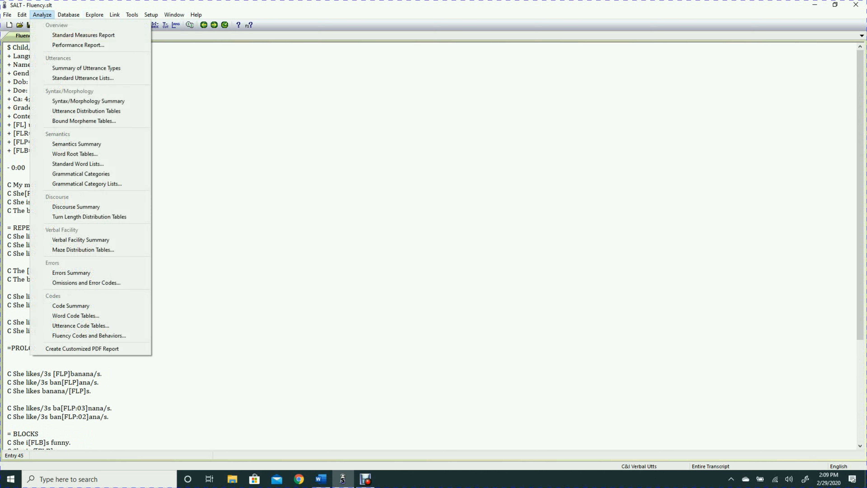
pyautogui.moveTo(76, 144)
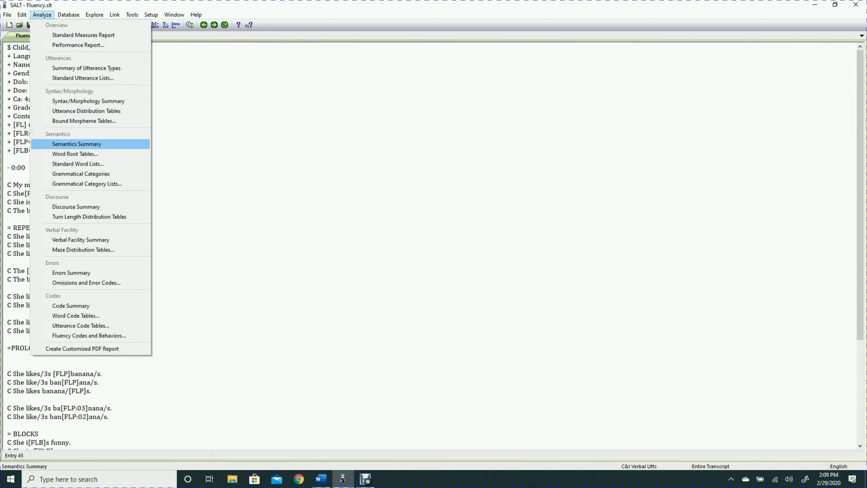
pyautogui.moveTo(89, 336)
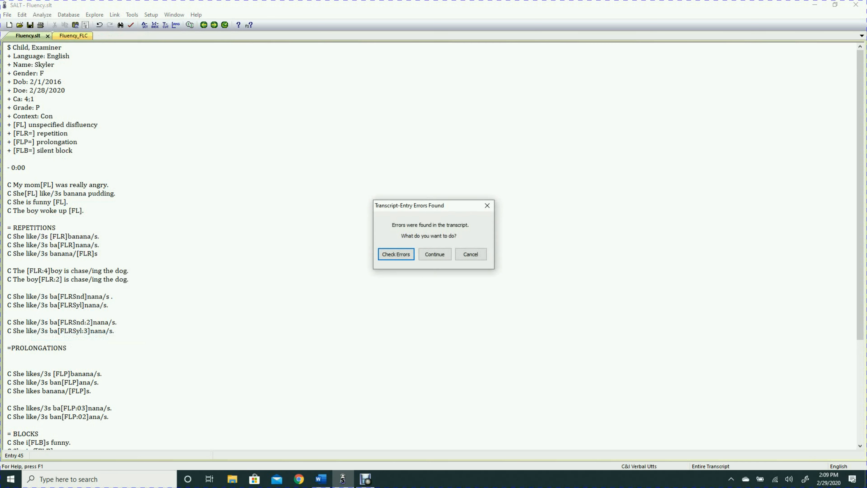
pyautogui.click(396, 254)
pyautogui.write('.')
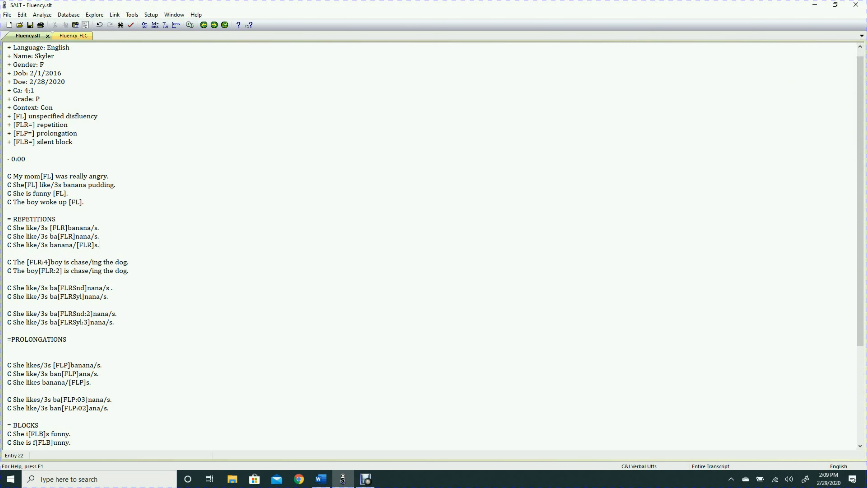
# Step: Generate the Fluency Codes and Behaviors report for the child, total utterances, main body and mazes
pyautogui.click(42, 15)
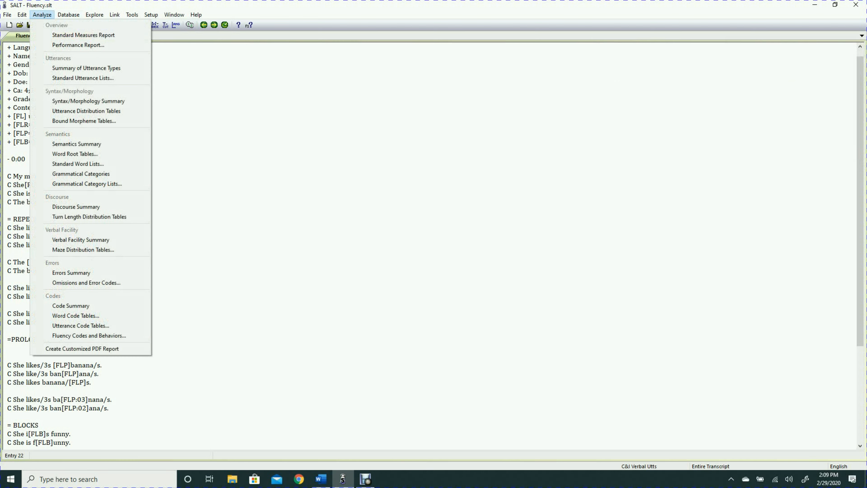
pyautogui.moveTo(71, 305)
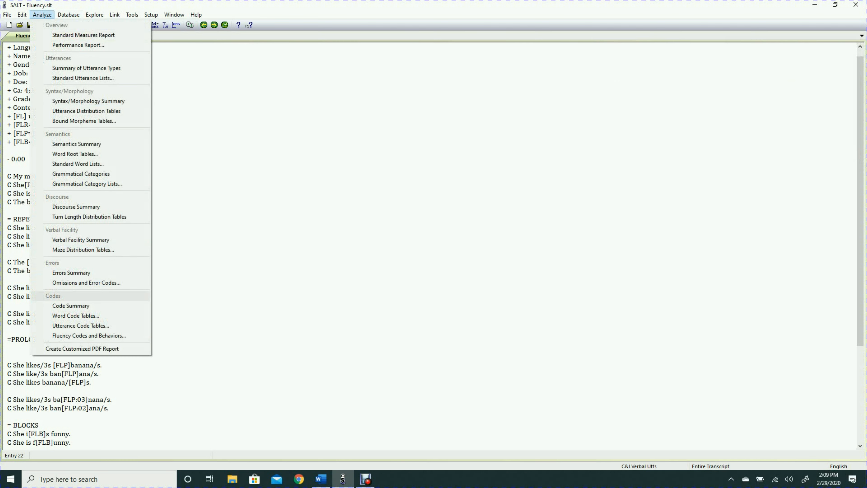
pyautogui.click(88, 336)
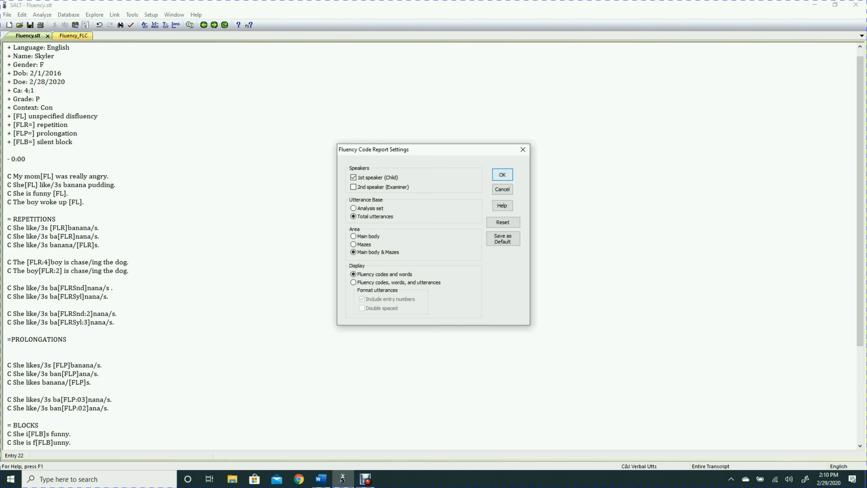
pyautogui.click(501, 174)
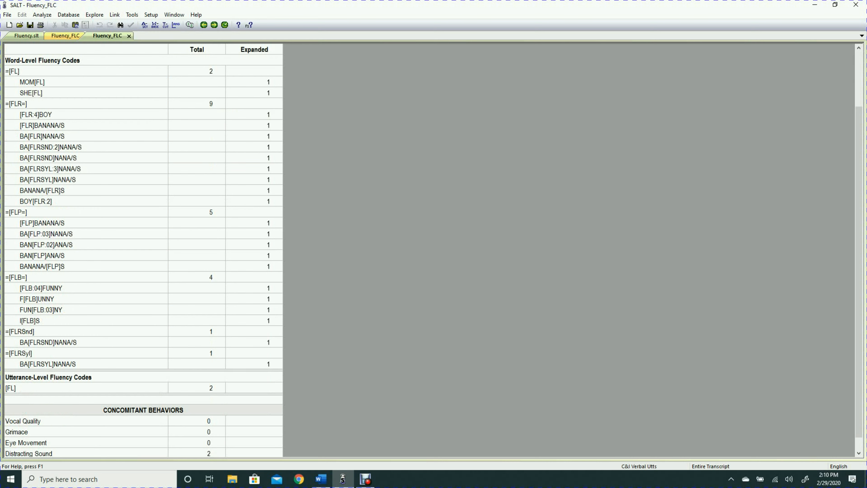
# Step: Review the Fluency_FLC report: 9 repetitions, 5 prolongations, 4 blocks, Distracting Sound rated 2
pyautogui.scroll(-3)
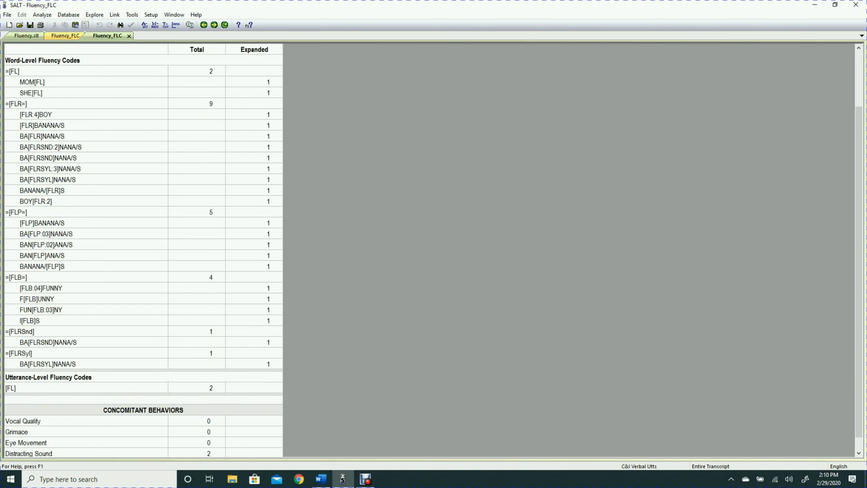
# Step: Show the Help resources listing transcription conventions, including the Fluency Codes guide
pyautogui.click(195, 15)
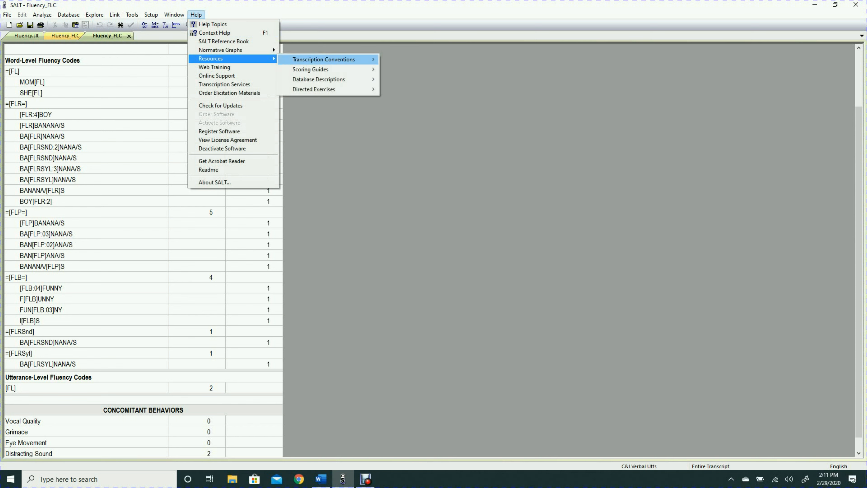
pyautogui.moveTo(324, 60)
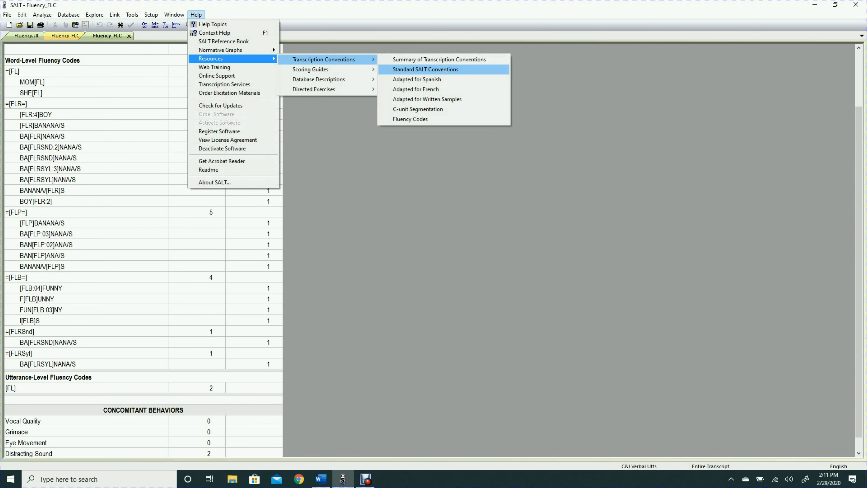